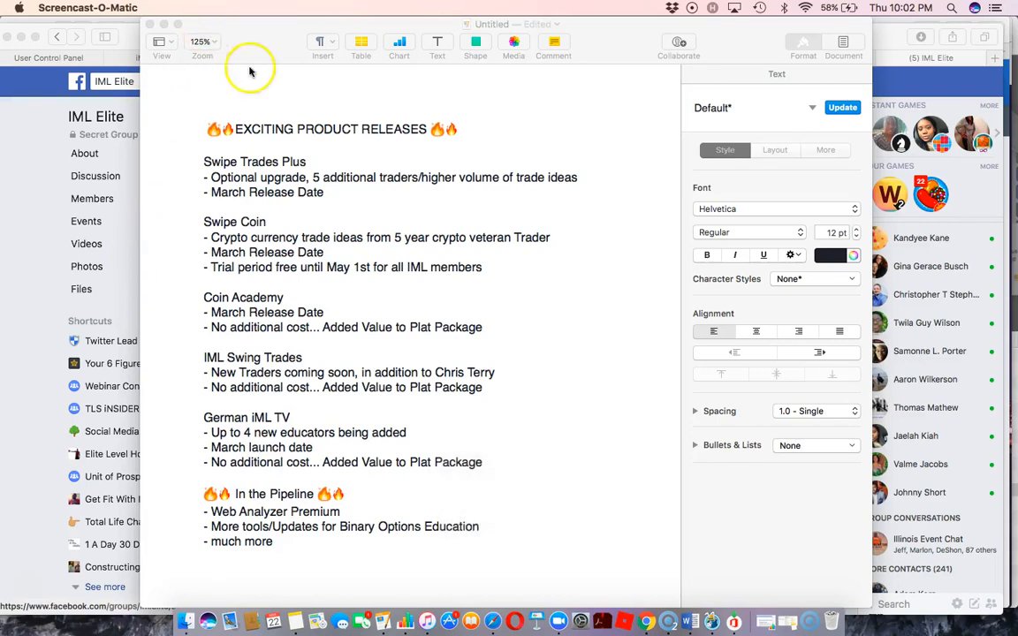
mouse_move(166, 217)
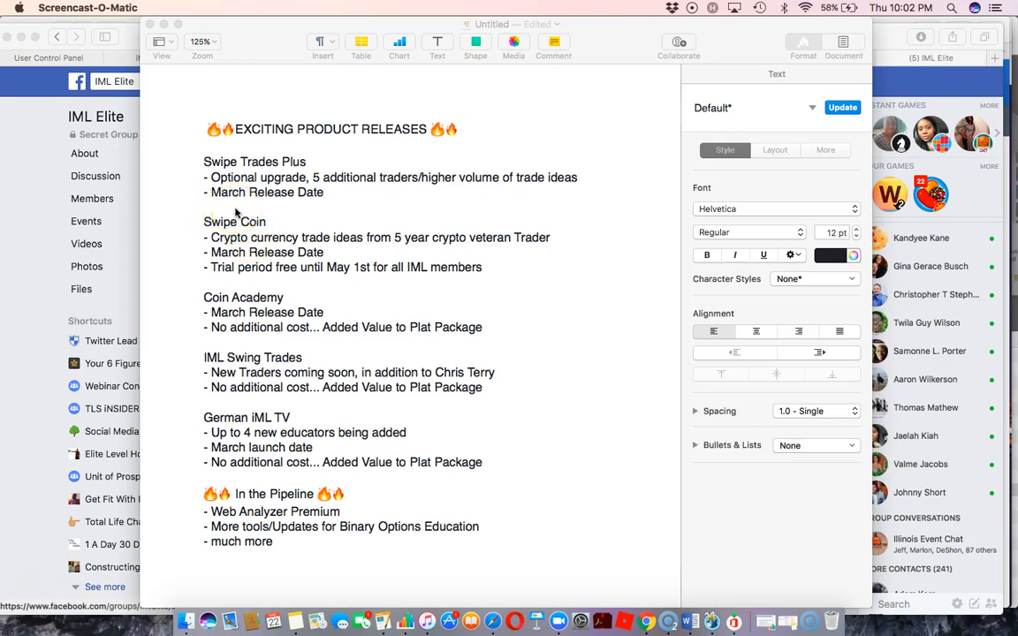
mouse_move(177, 100)
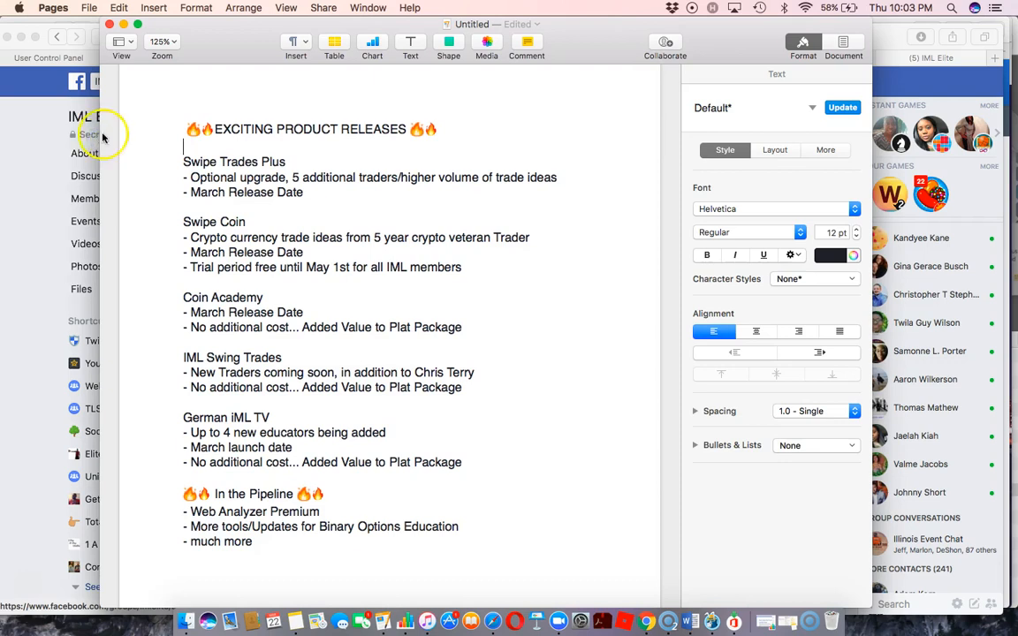
mouse_move(663, 150)
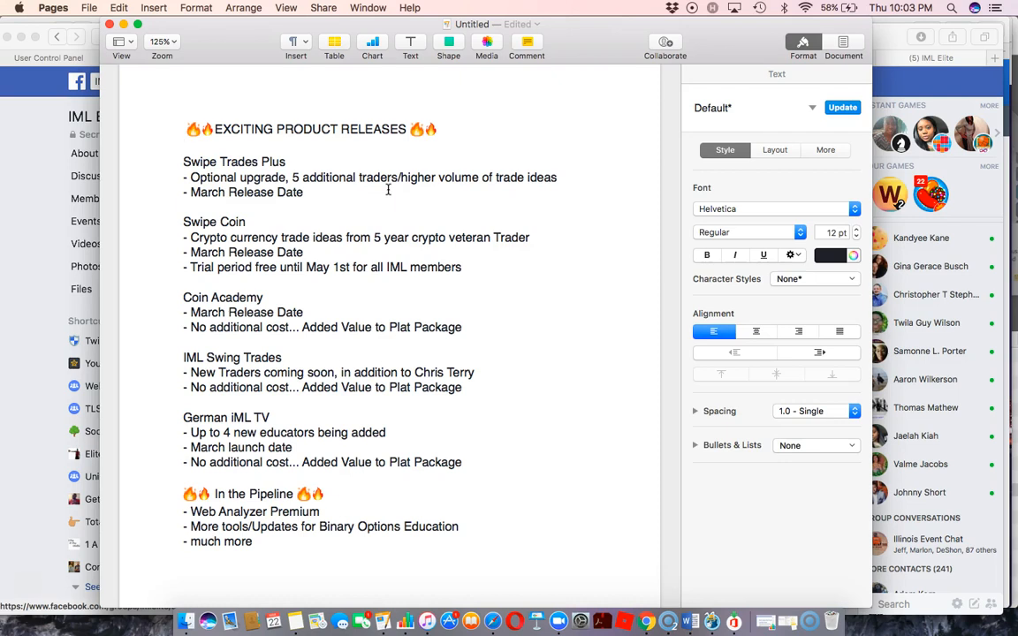
left_click(183, 147)
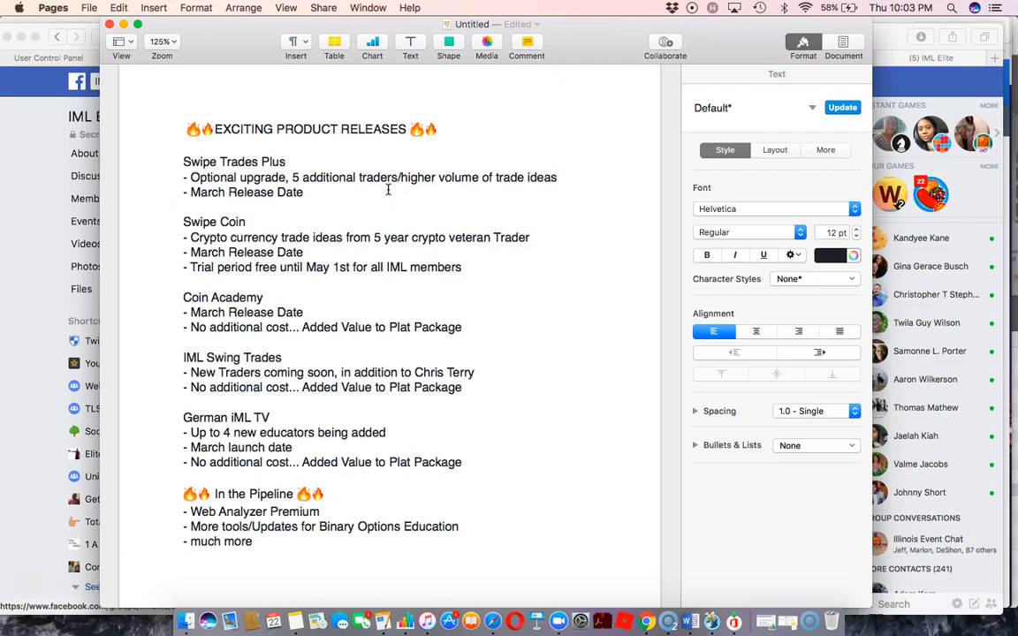
left_click(185, 146)
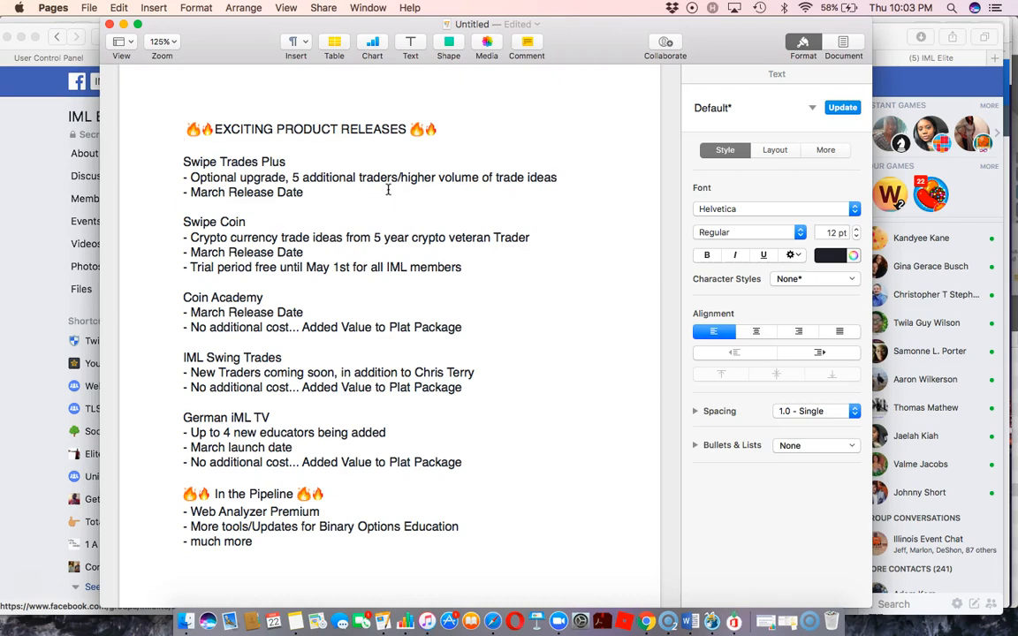
left_click(185, 146)
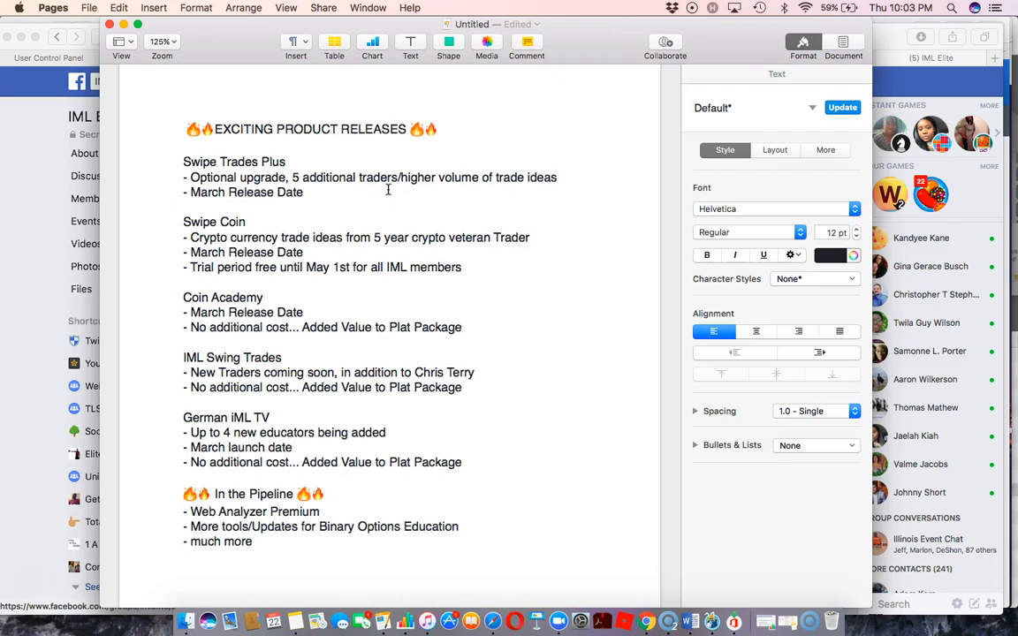
left_click(184, 146)
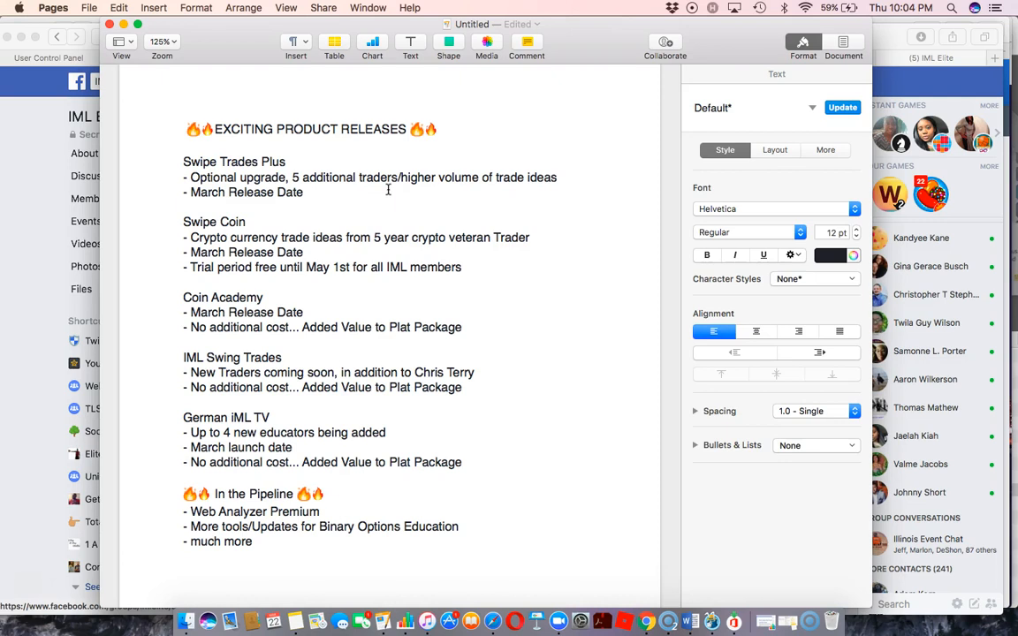
left_click(185, 147)
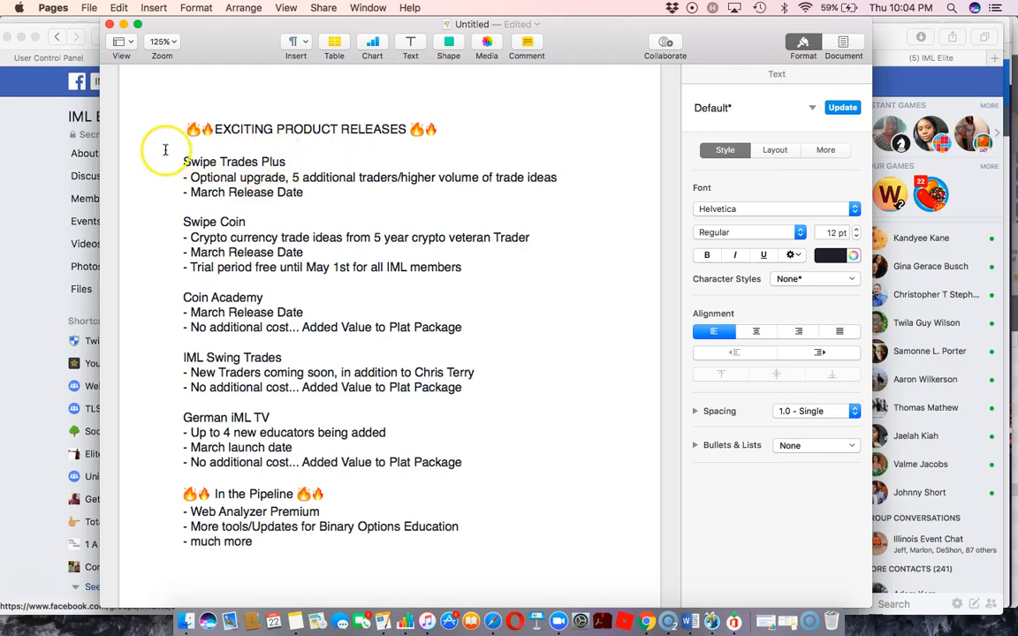
mouse_move(205, 165)
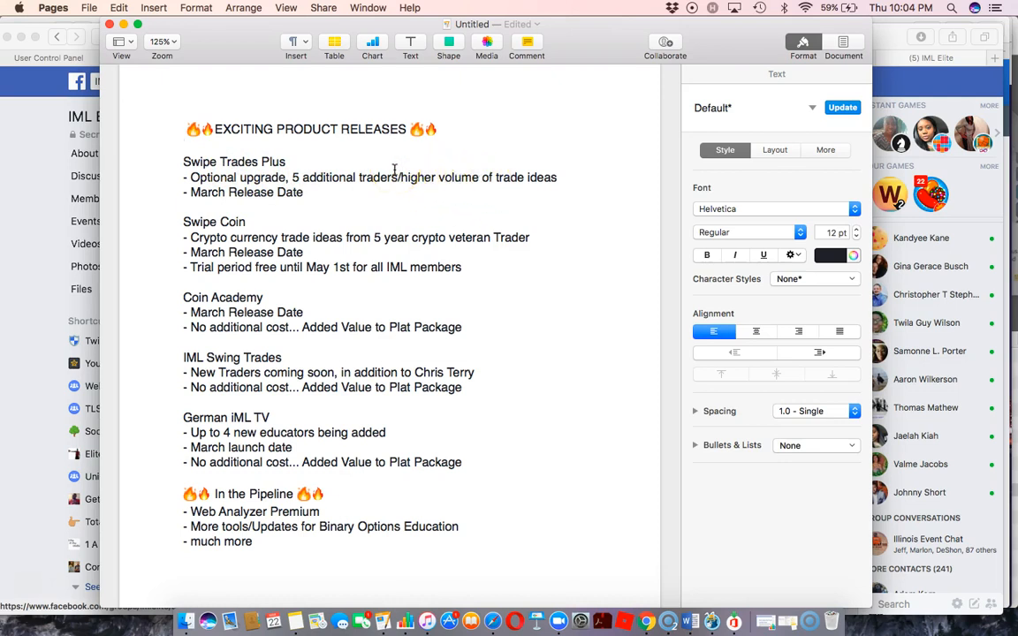
left_click(185, 146)
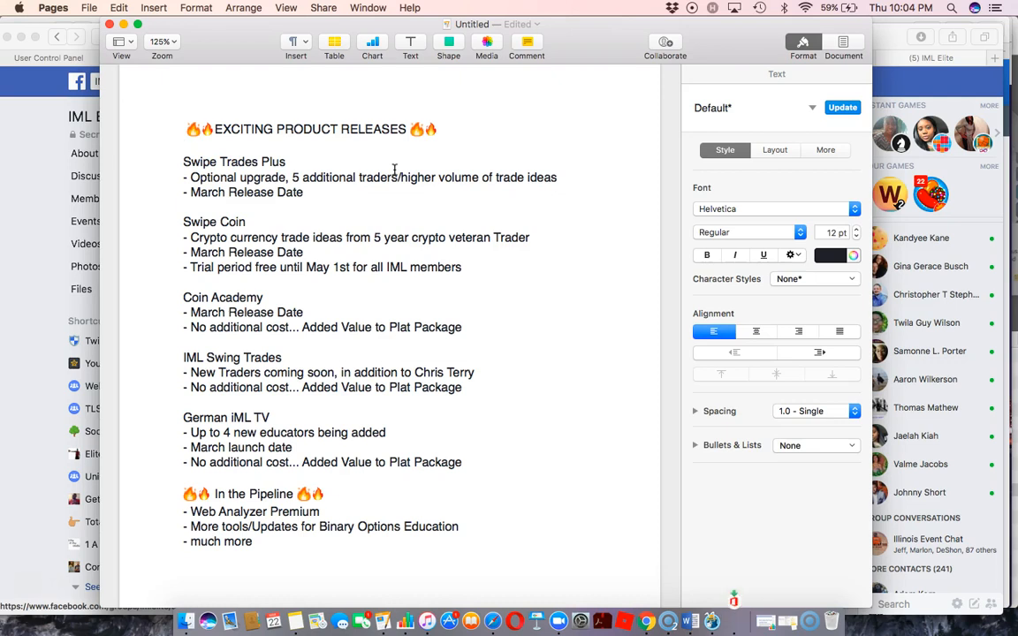
left_click(185, 146)
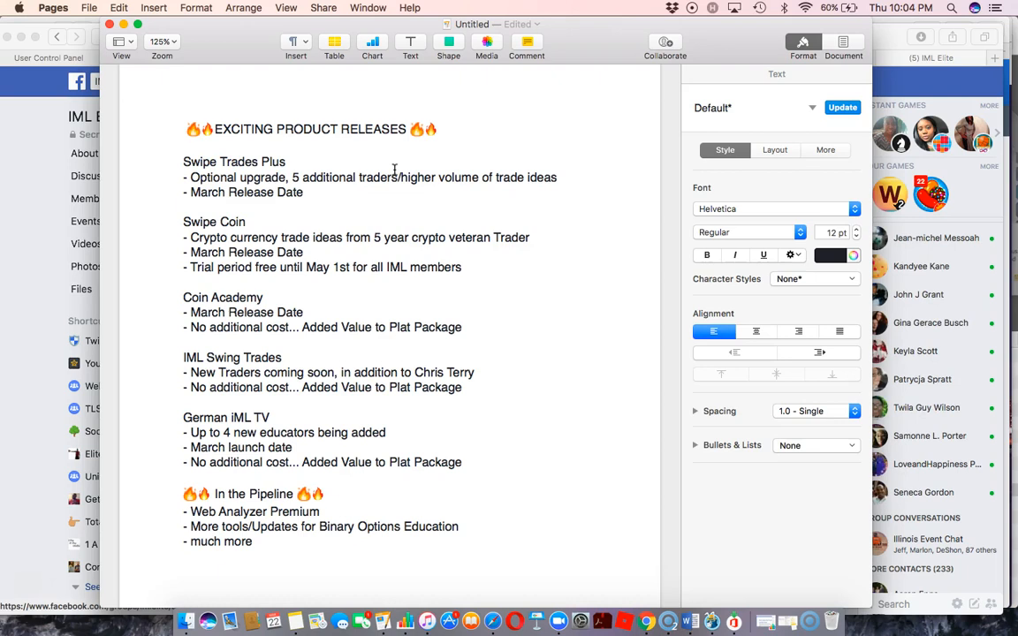
left_click(186, 146)
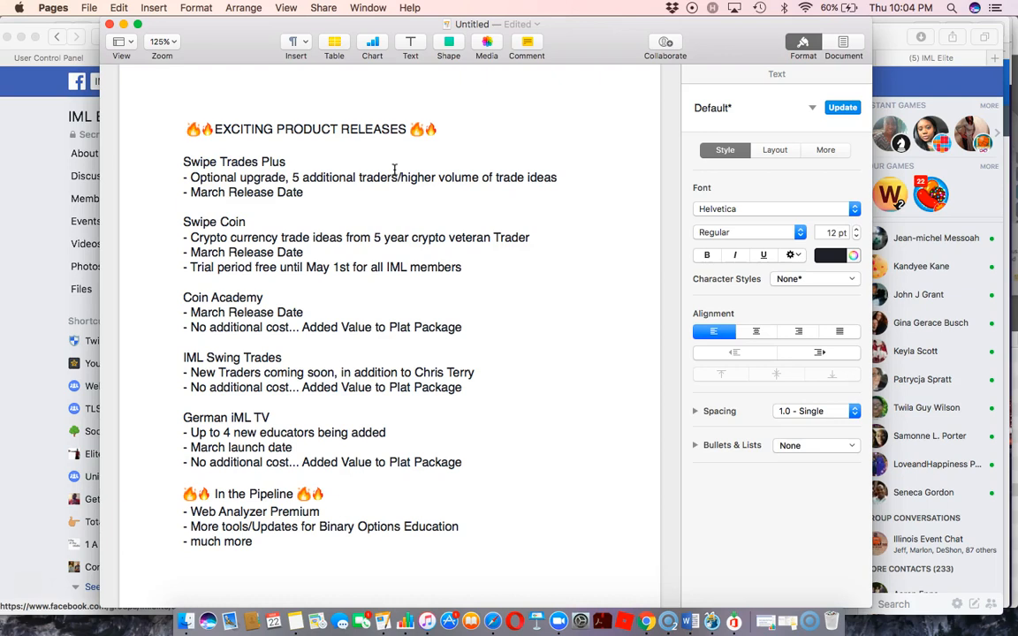
left_click(186, 146)
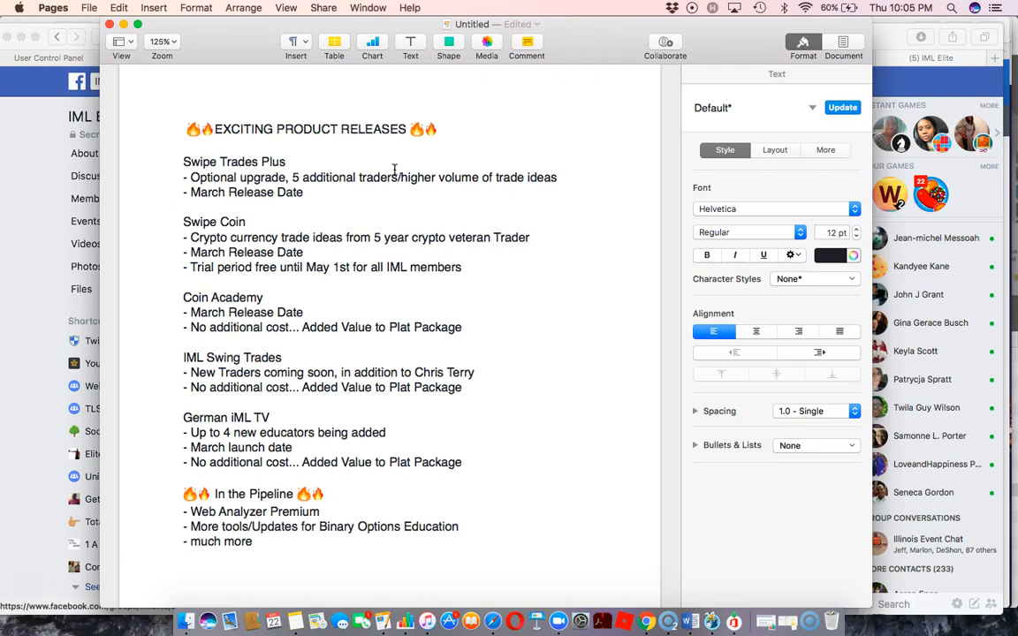
left_click(184, 146)
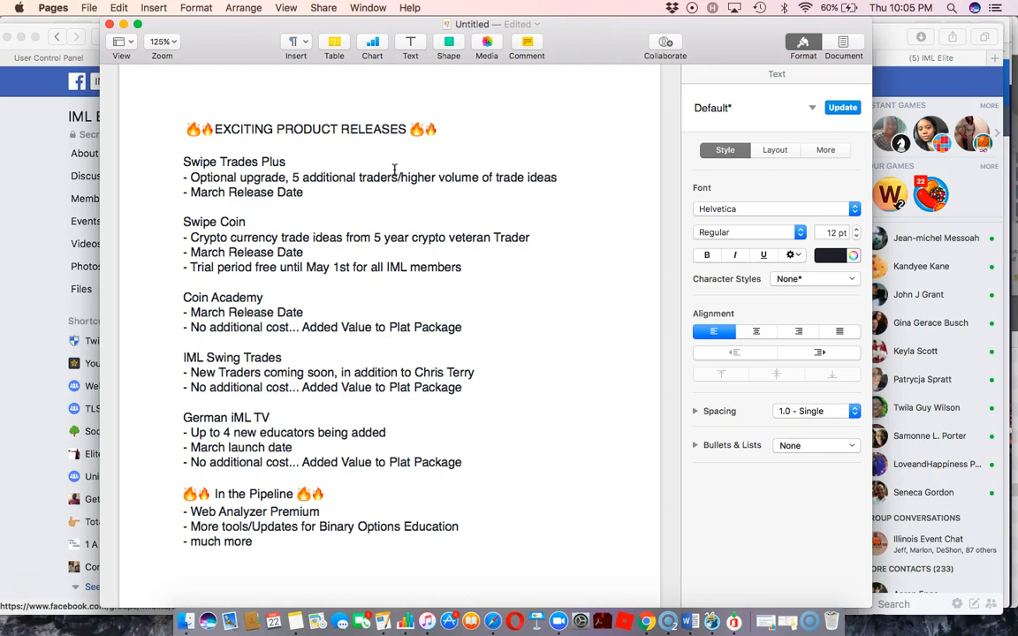
left_click(184, 145)
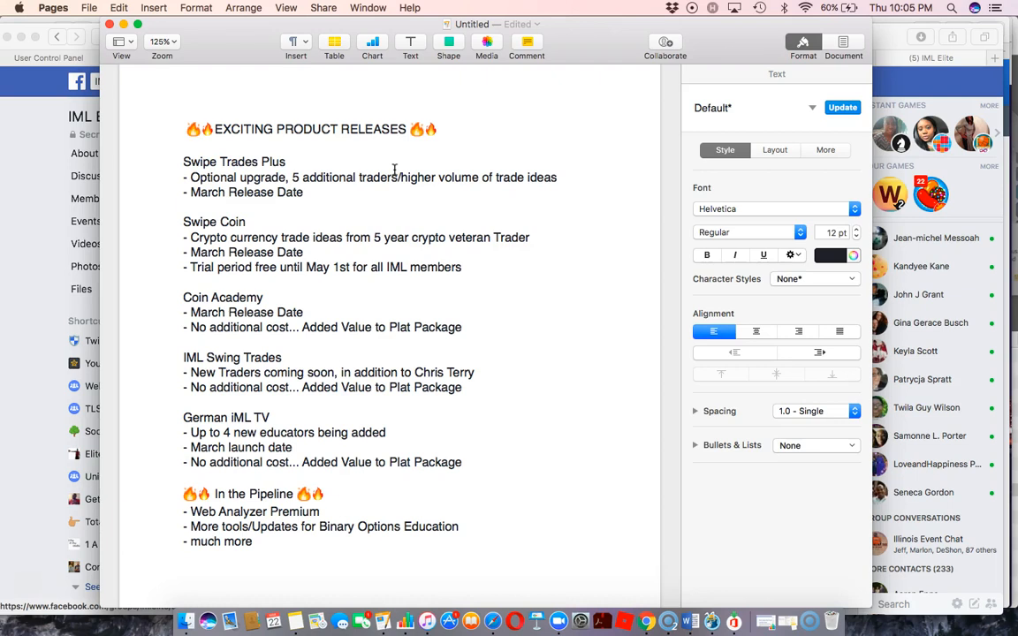
left_click(185, 146)
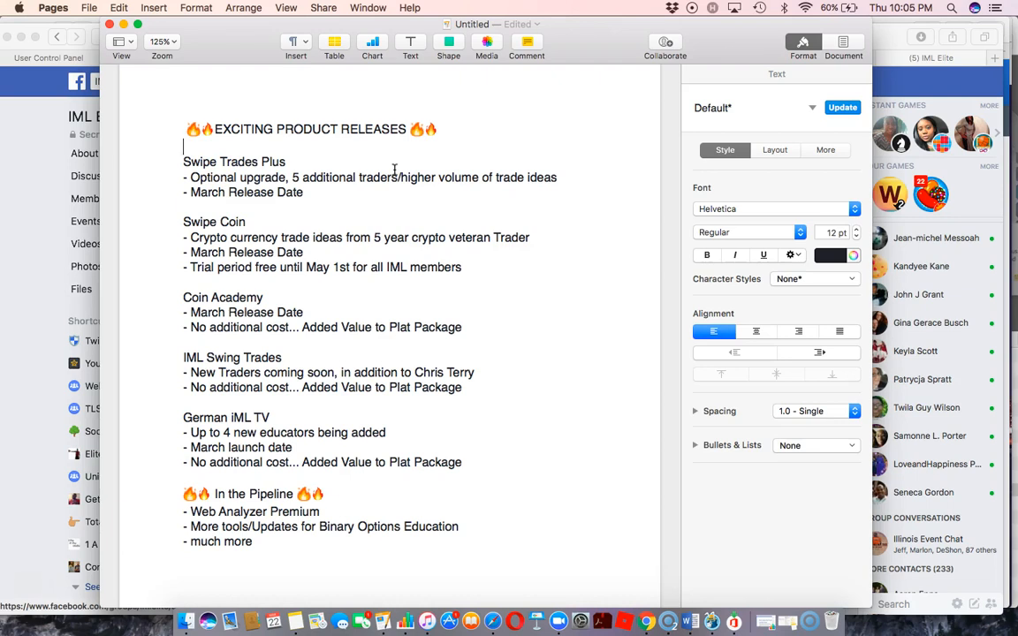
mouse_move(420, 192)
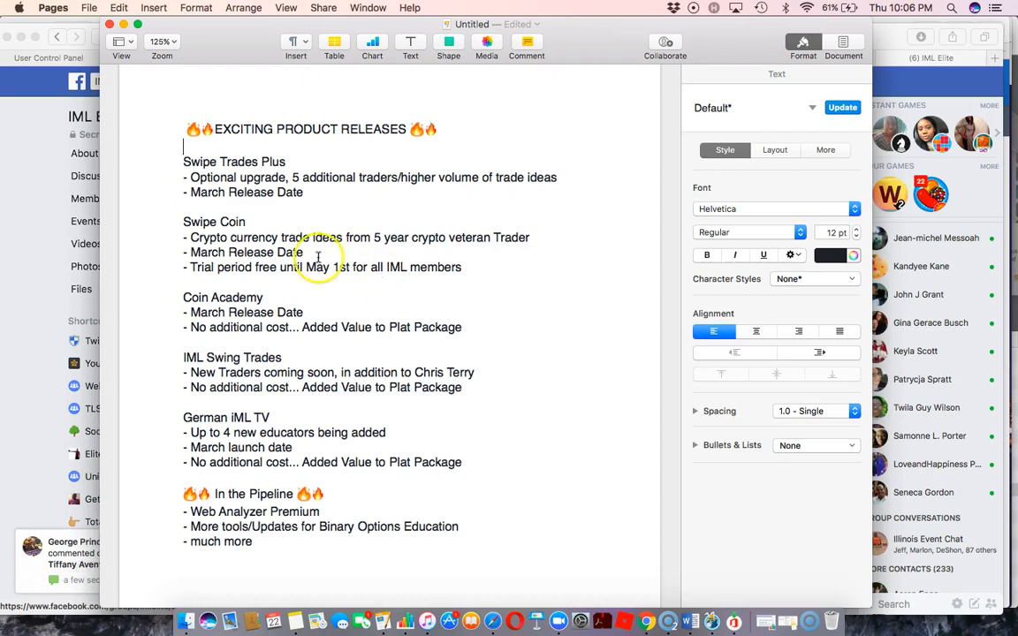
mouse_move(288, 285)
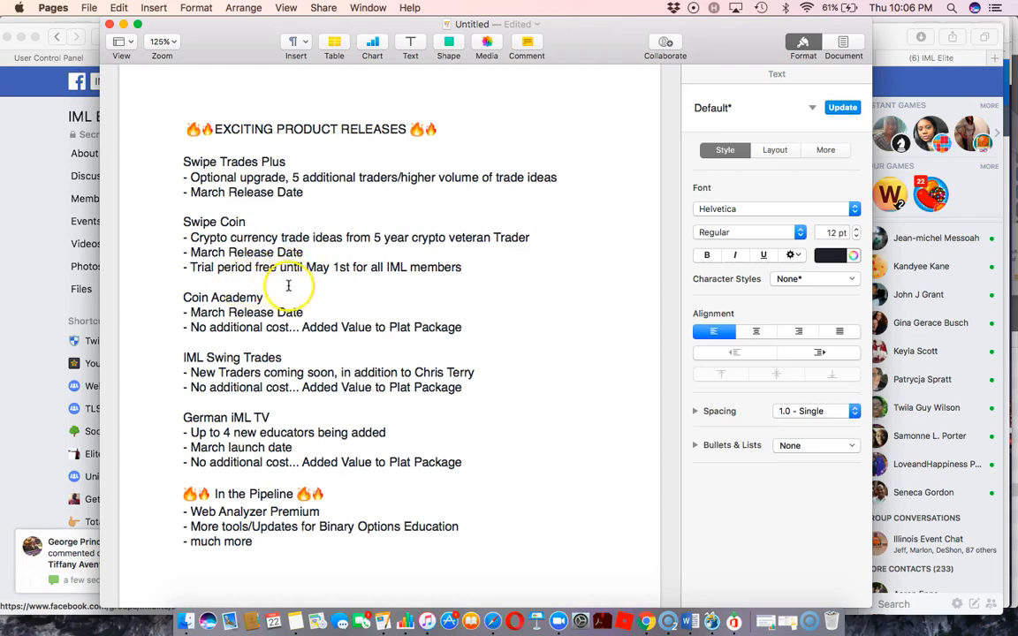
mouse_move(339, 350)
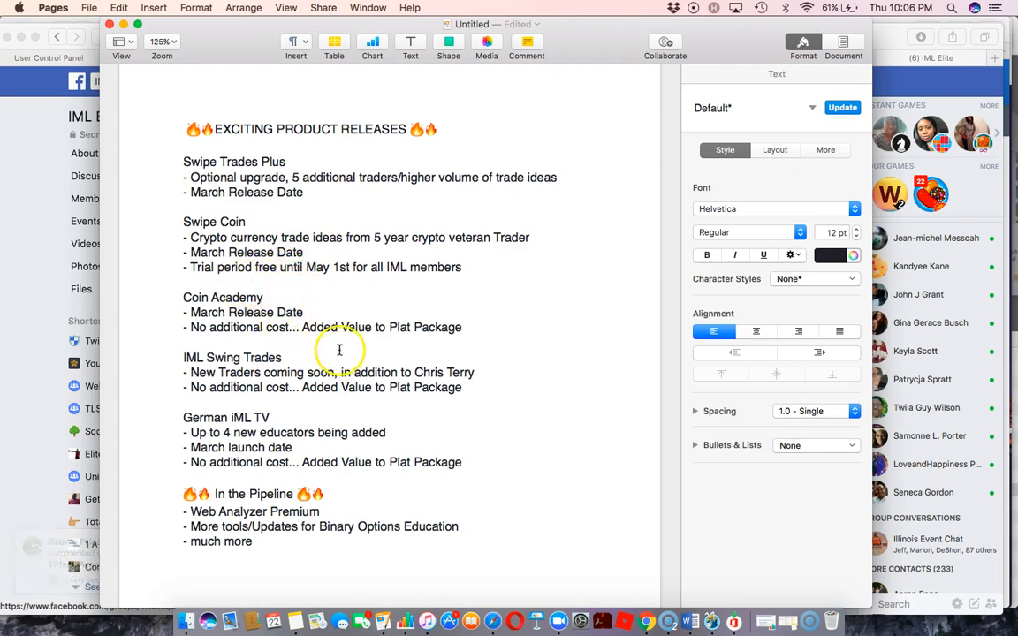
mouse_move(334, 284)
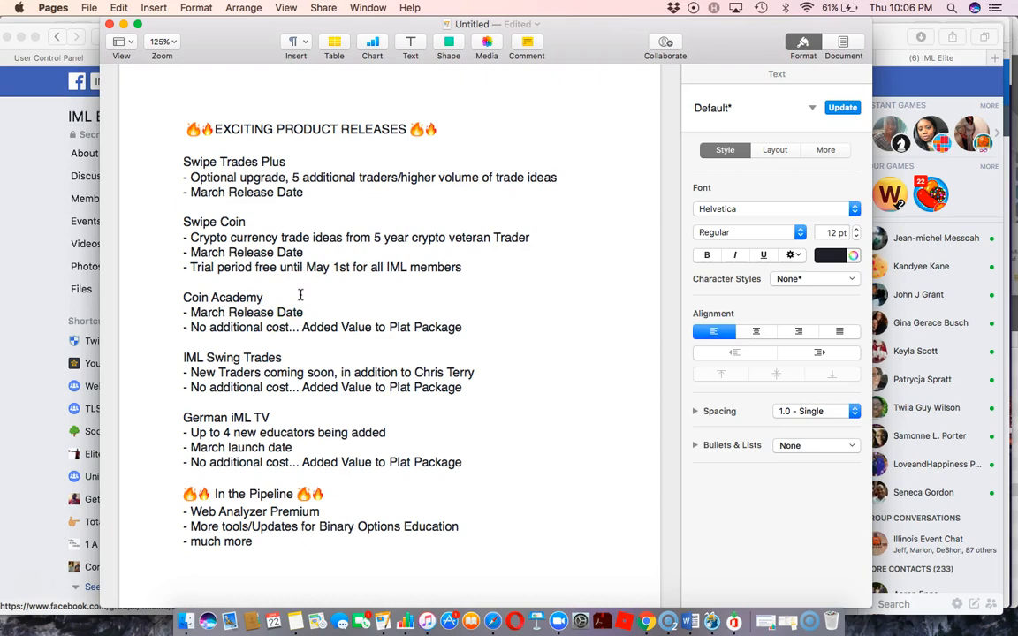
left_click(185, 146)
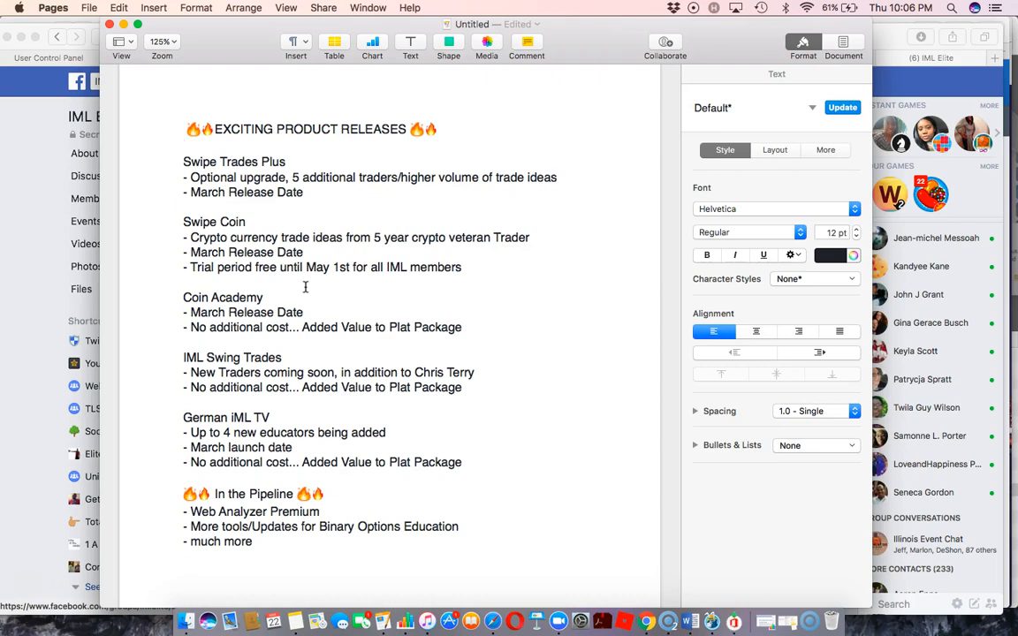
left_click(185, 146)
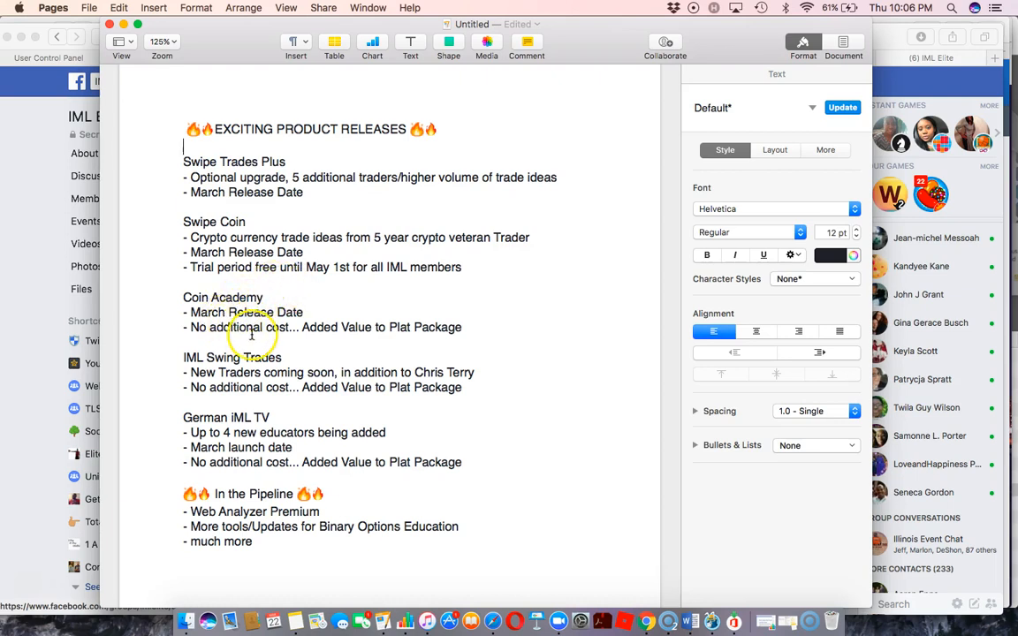
mouse_move(299, 383)
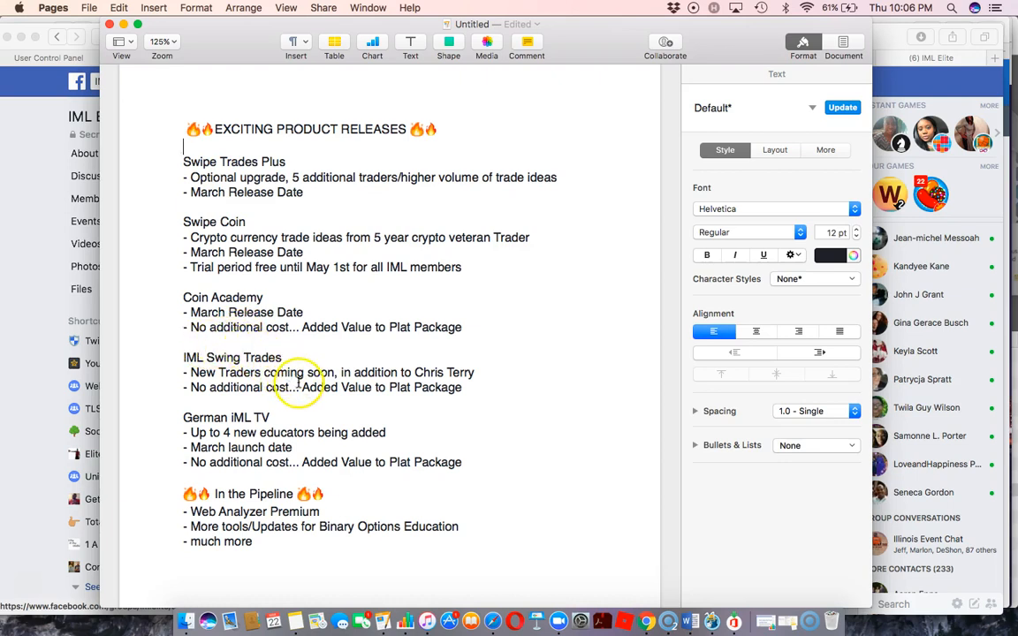
mouse_move(446, 370)
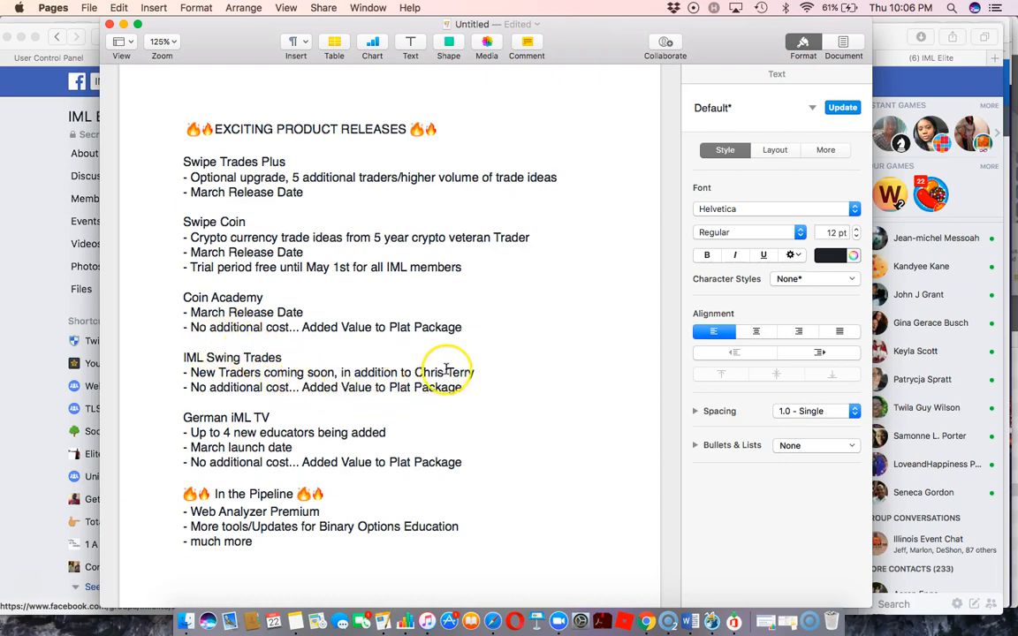
mouse_move(395, 396)
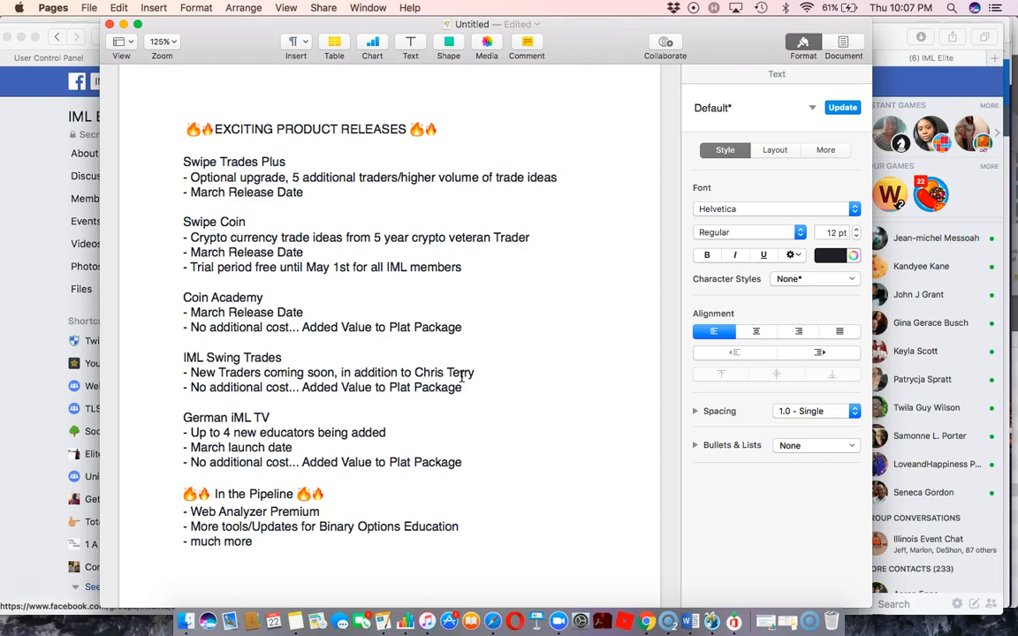
left_click(183, 146)
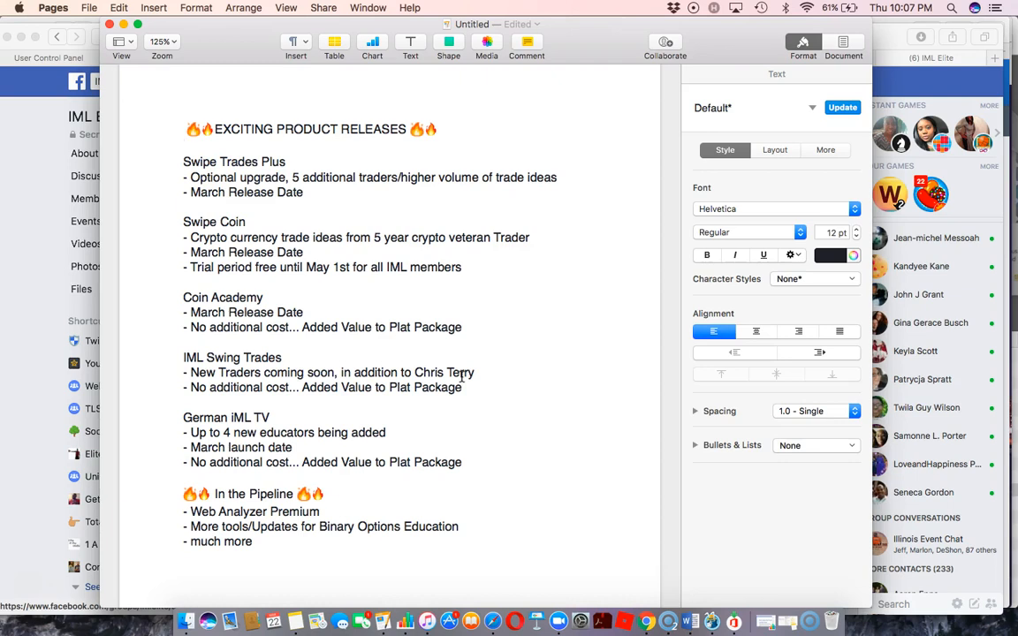
left_click(183, 146)
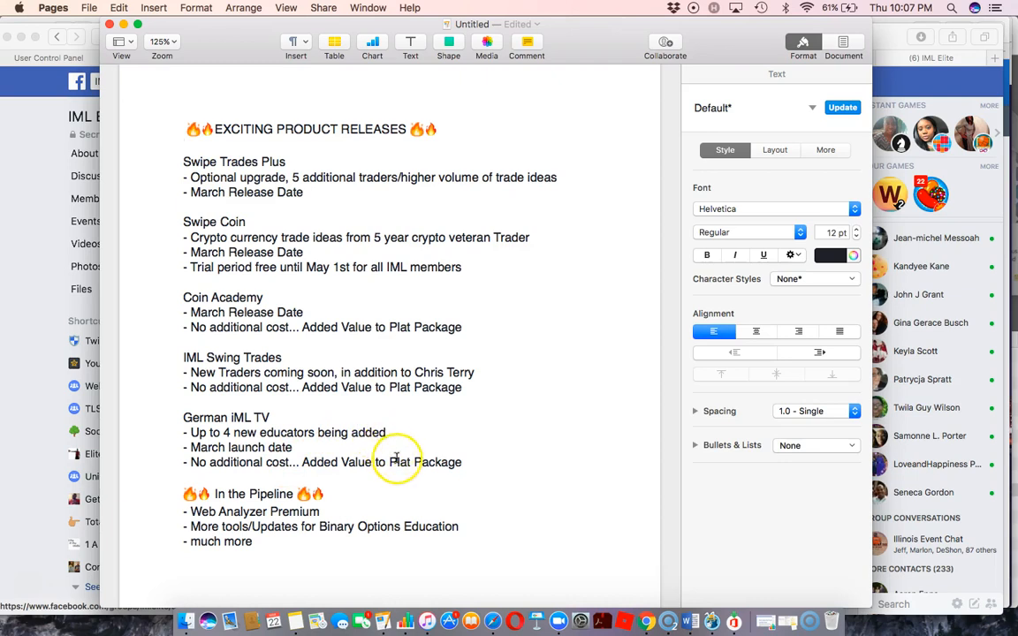
mouse_move(378, 431)
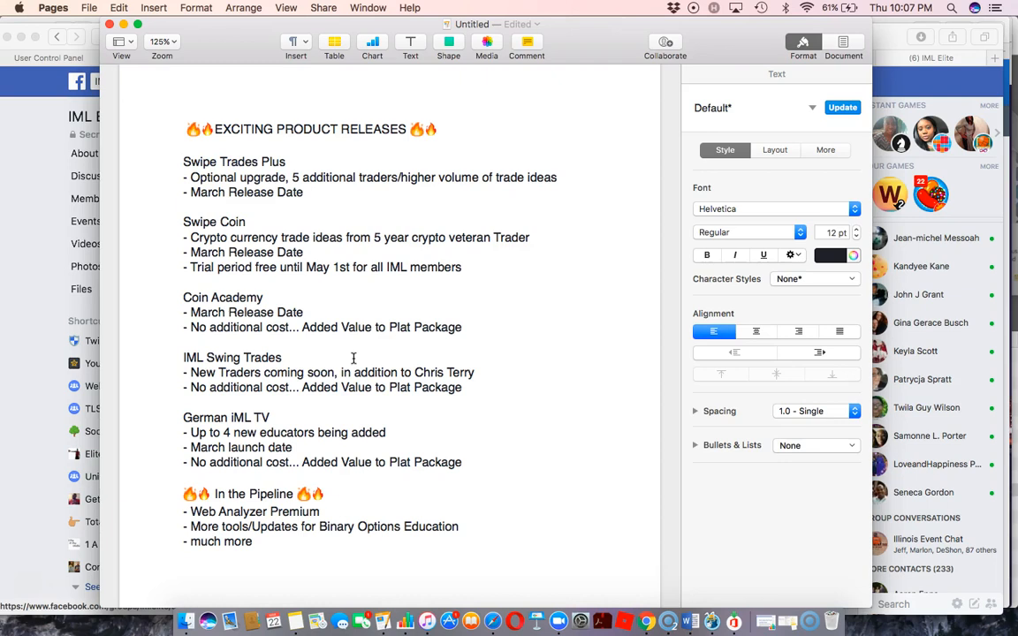
left_click(184, 146)
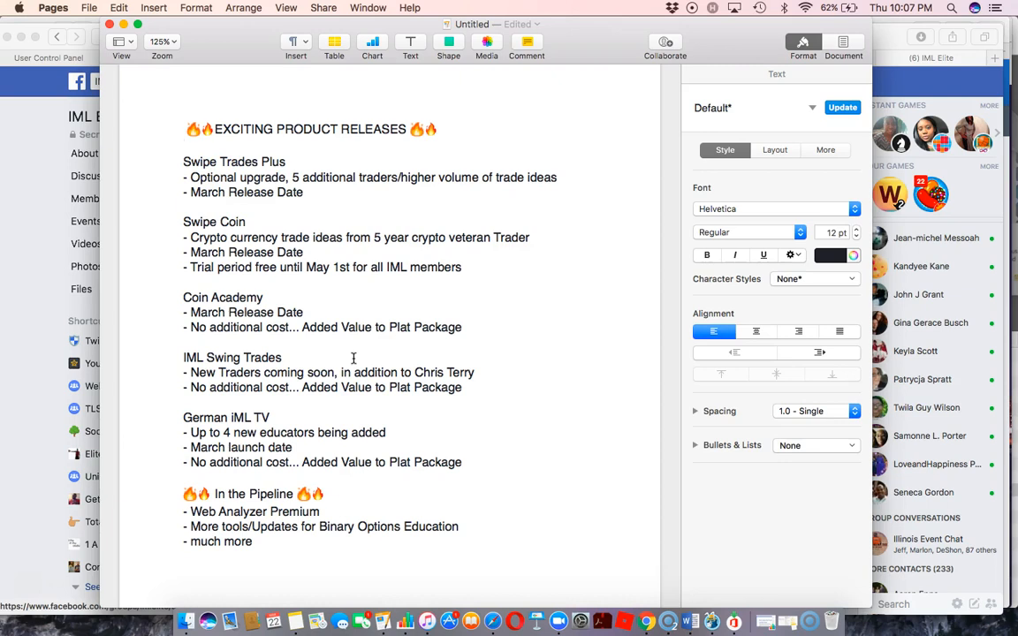
left_click(186, 146)
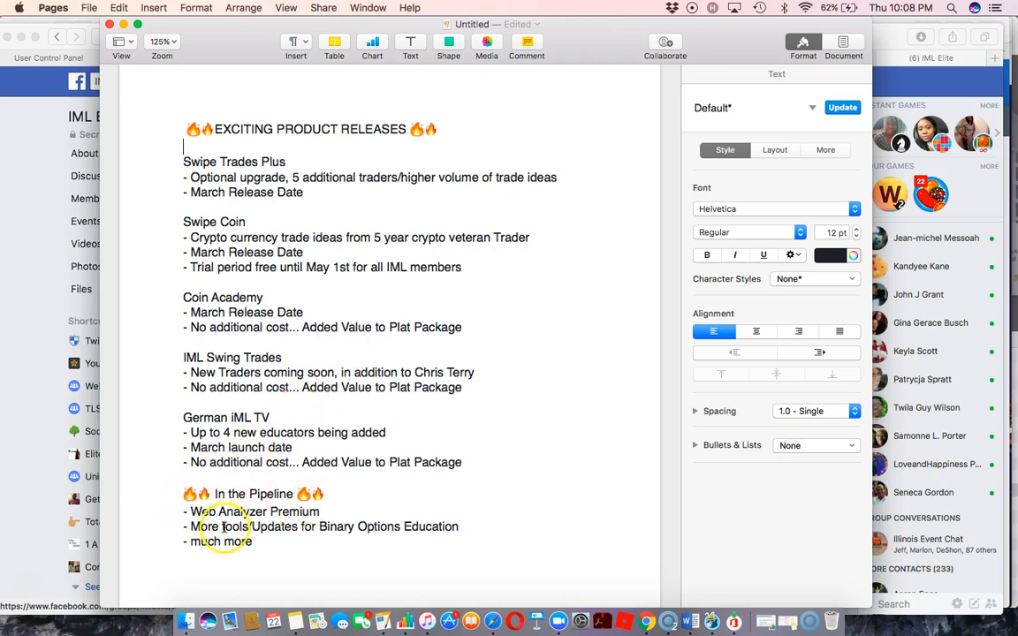
mouse_move(434, 543)
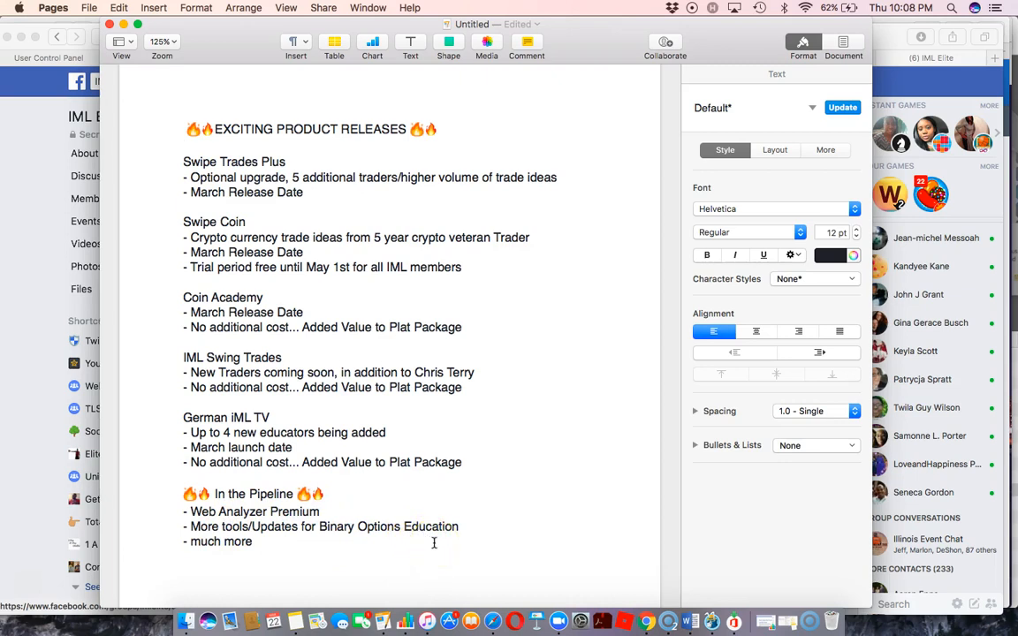
left_click(183, 146)
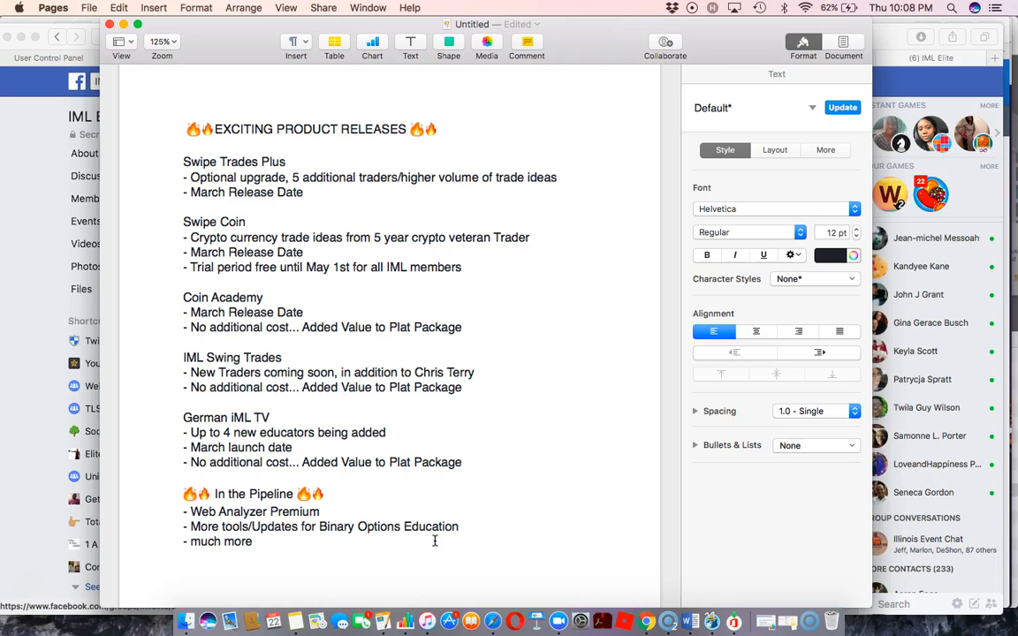
left_click(185, 146)
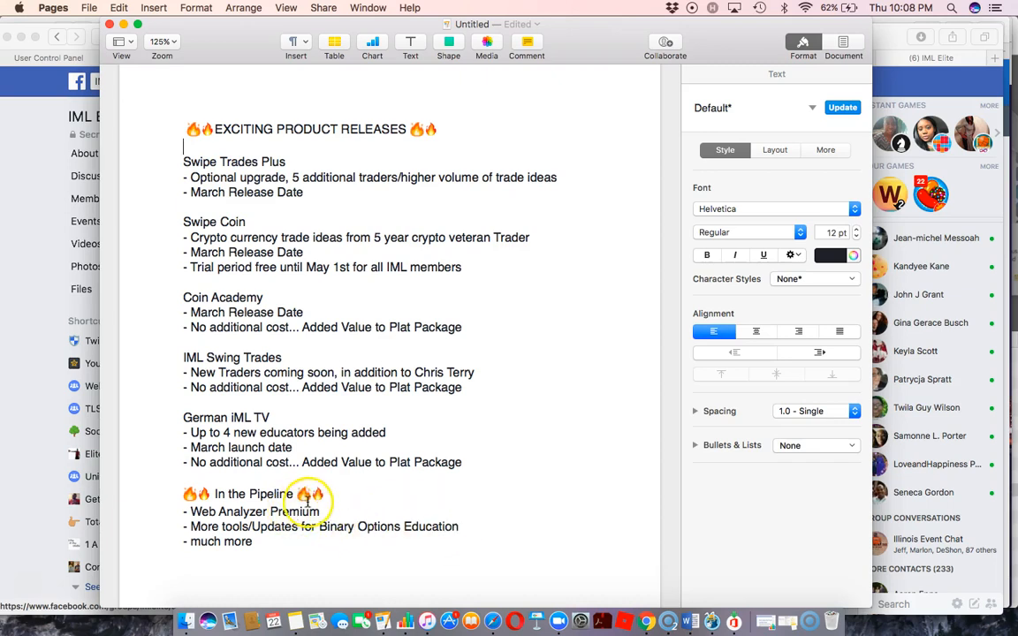
mouse_move(246, 510)
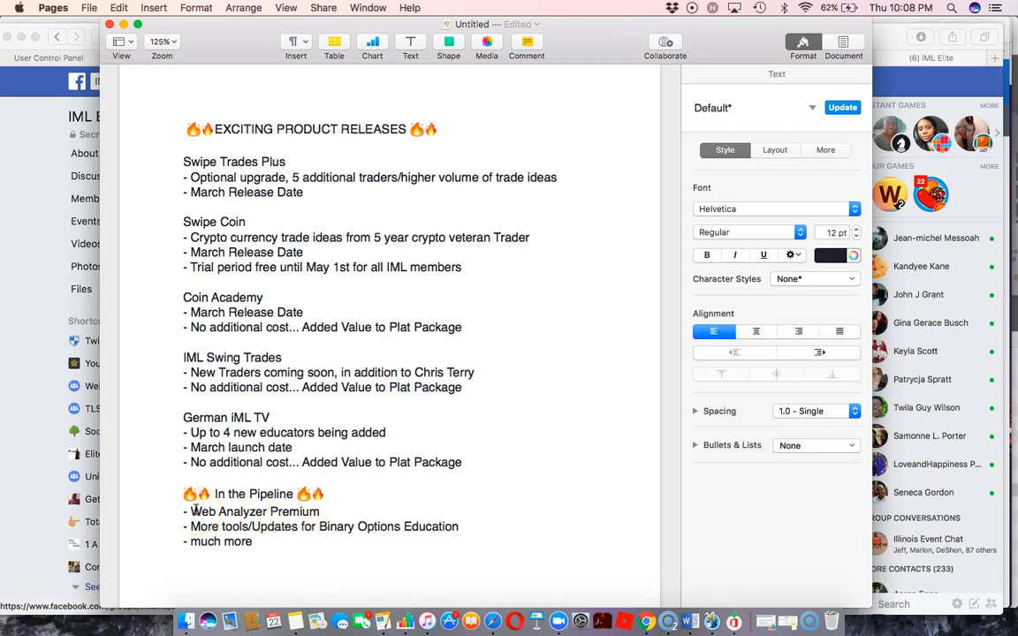
left_click(184, 146)
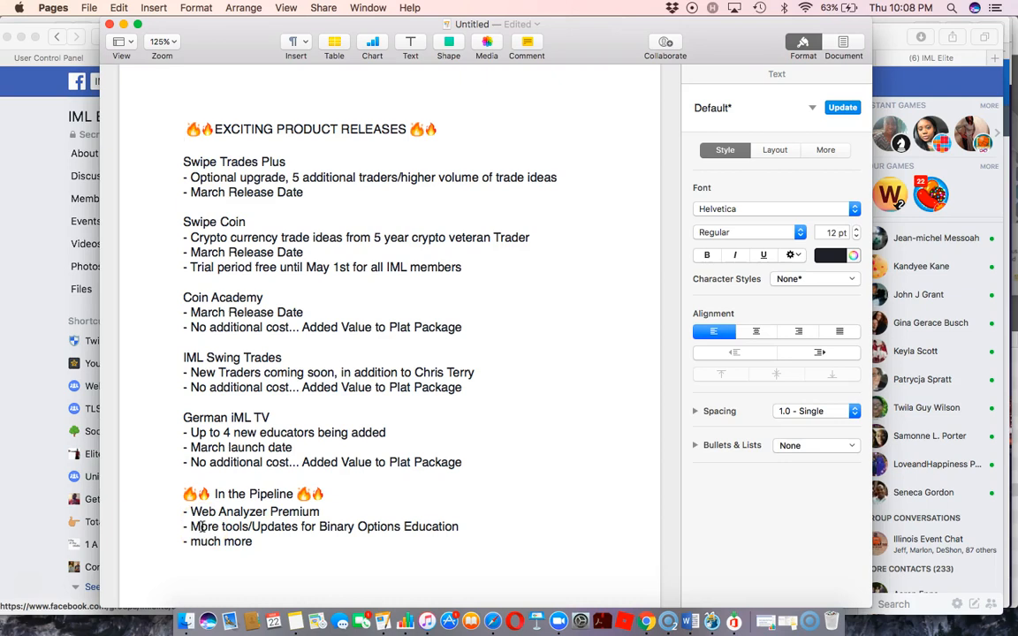
left_click(183, 146)
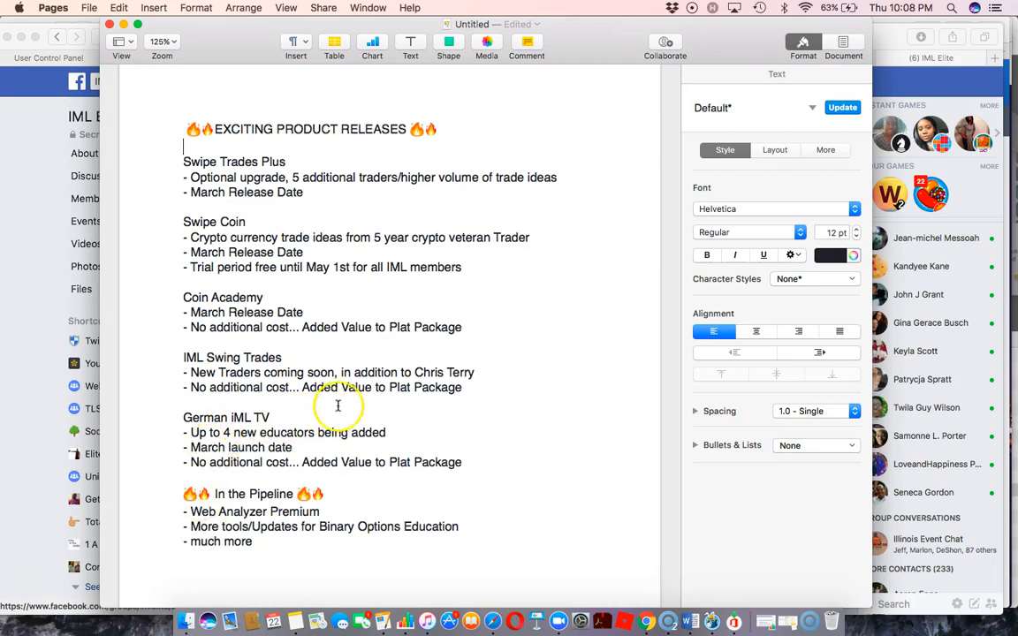
mouse_move(264, 468)
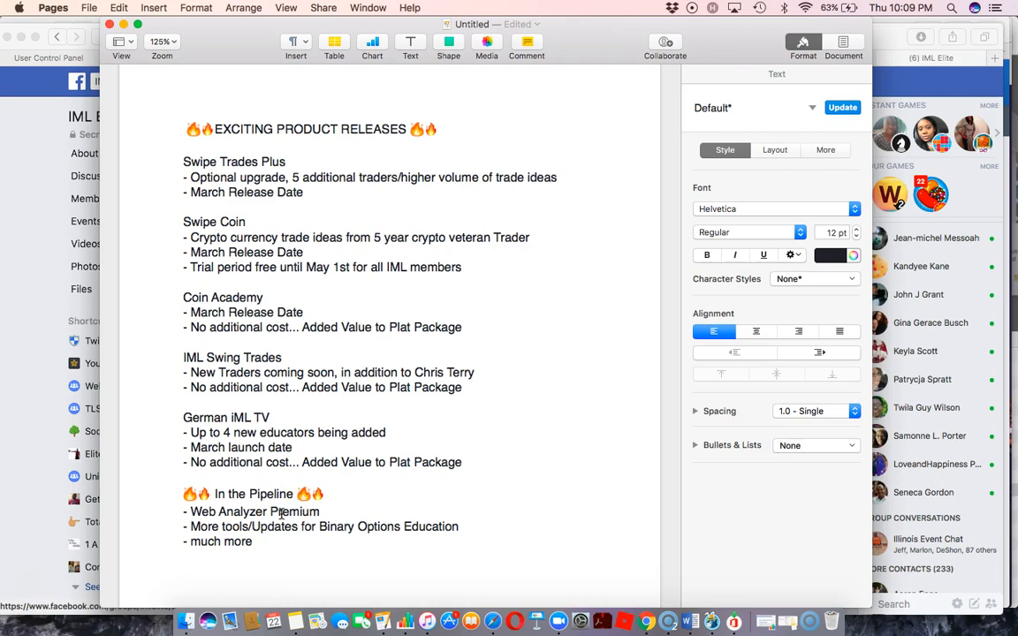
left_click(184, 145)
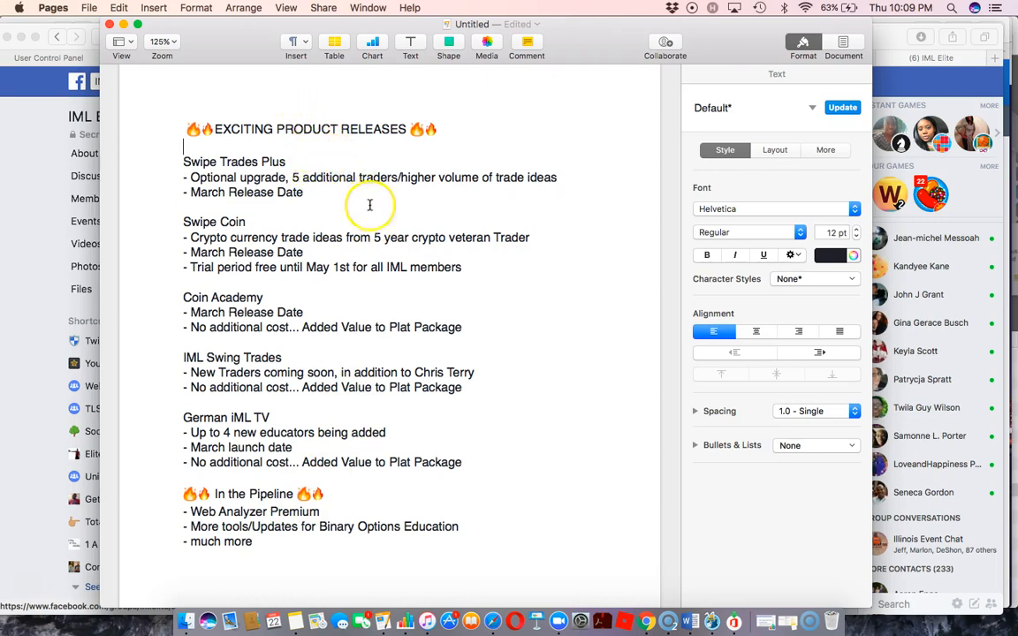
mouse_move(369, 245)
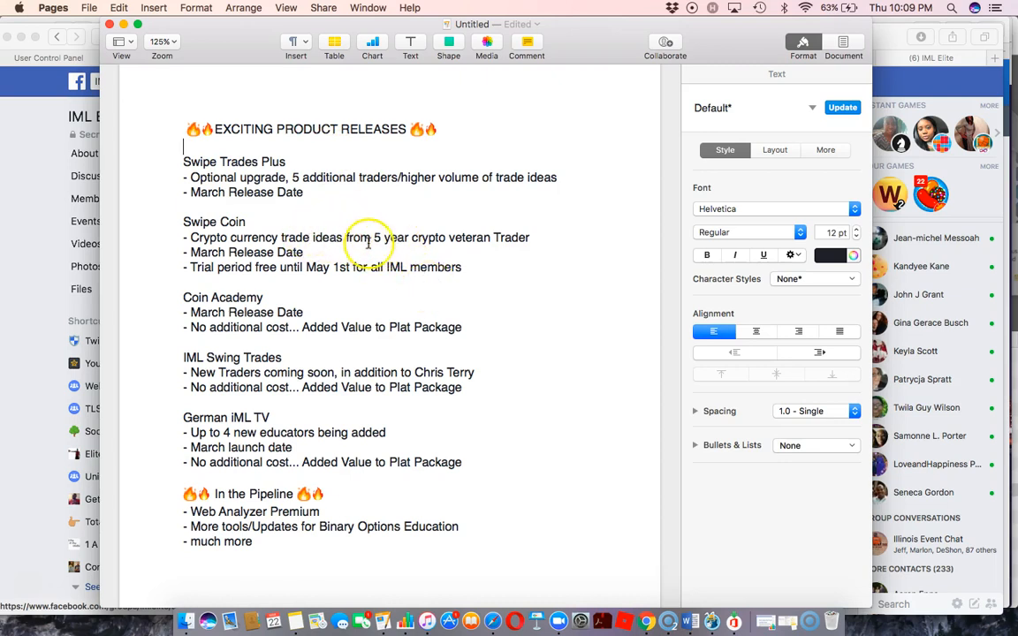
mouse_move(593, 243)
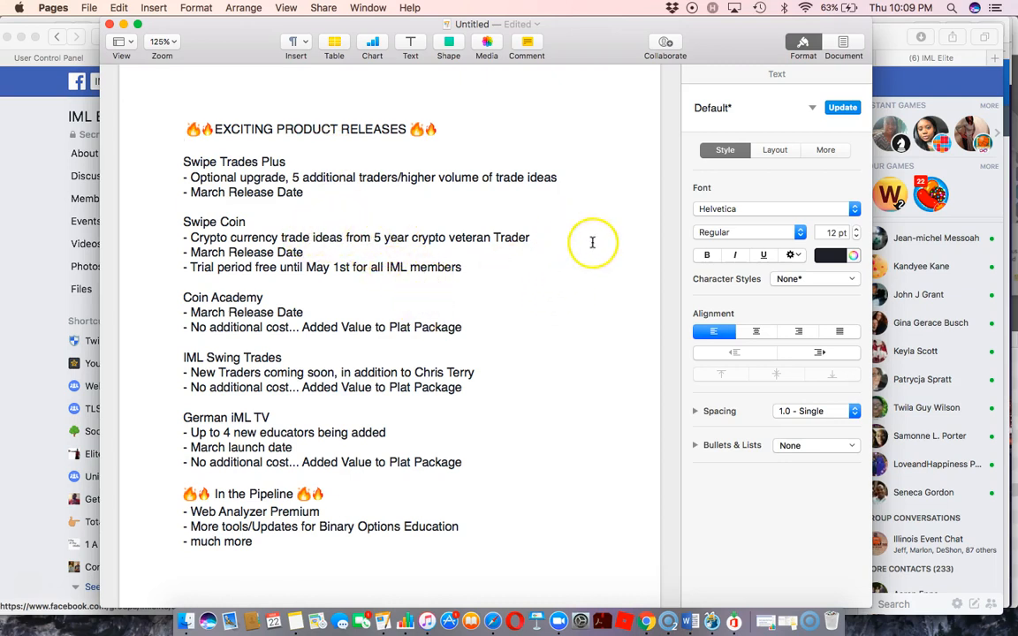
mouse_move(682, 280)
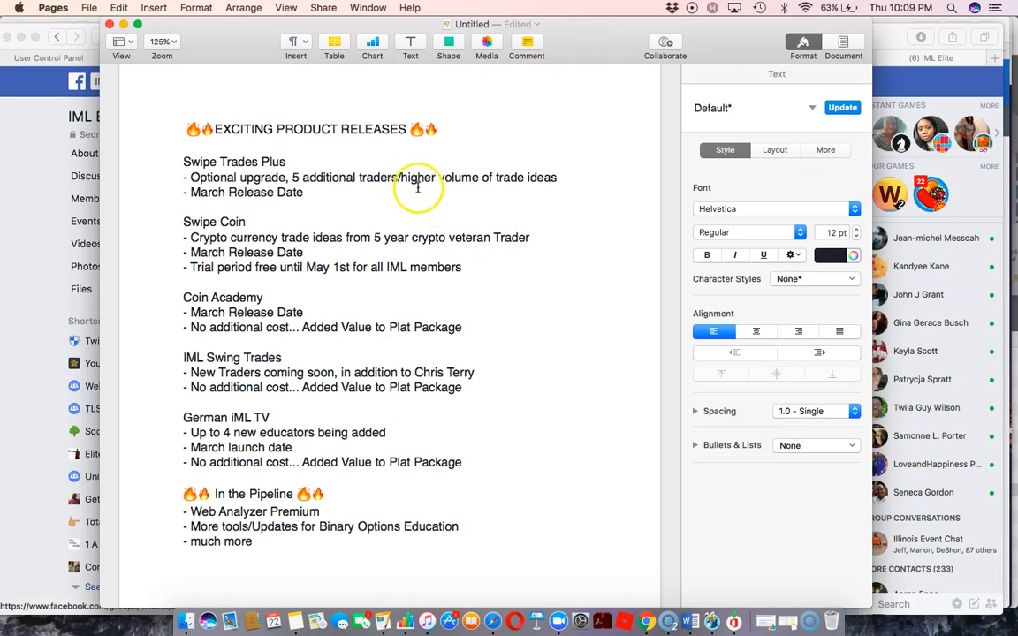
mouse_move(424, 193)
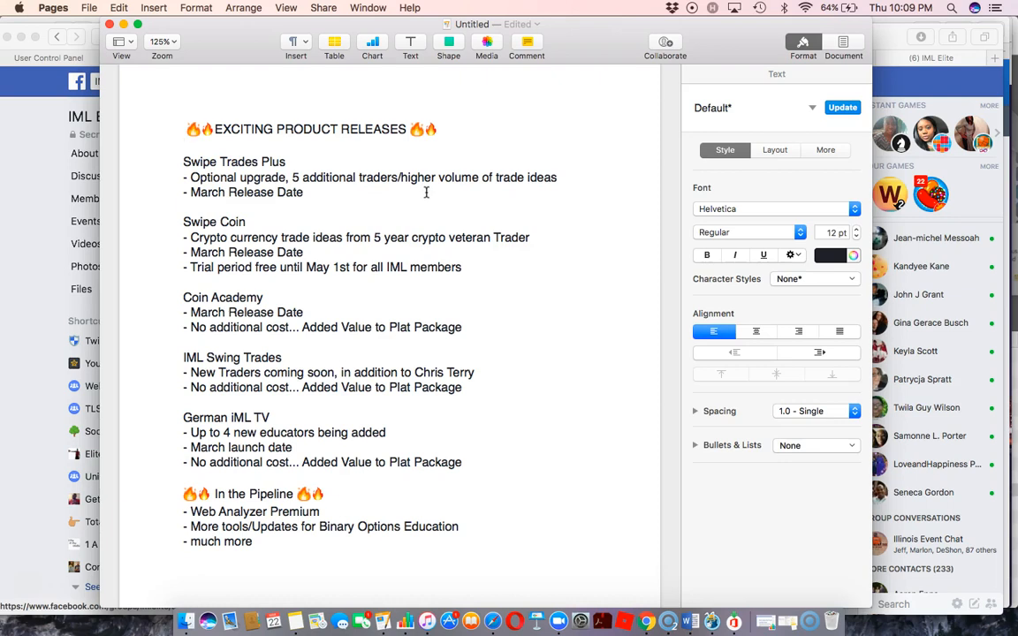
left_click(183, 146)
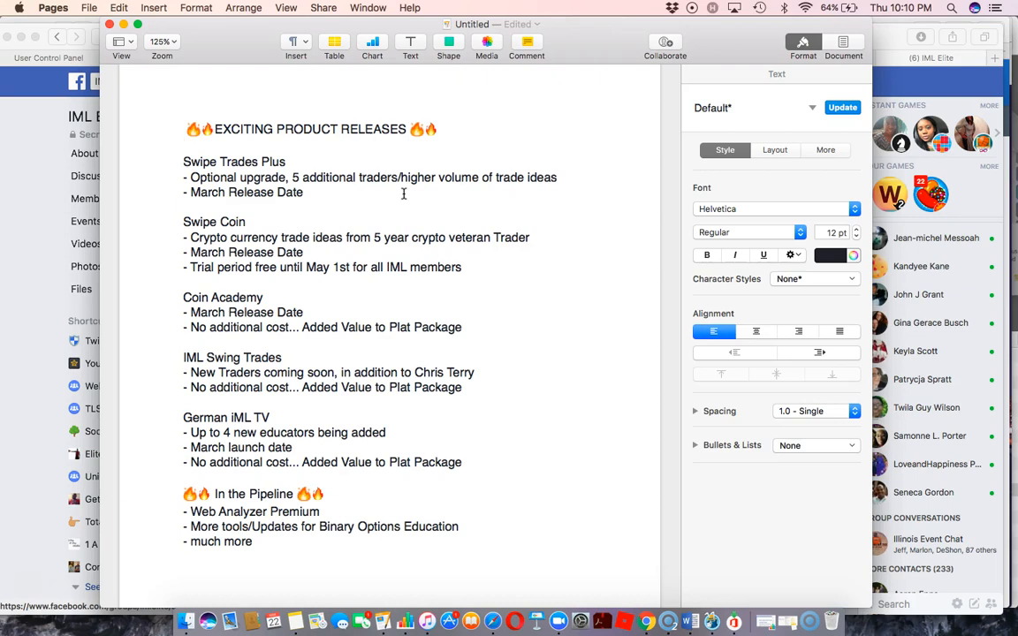
left_click(186, 146)
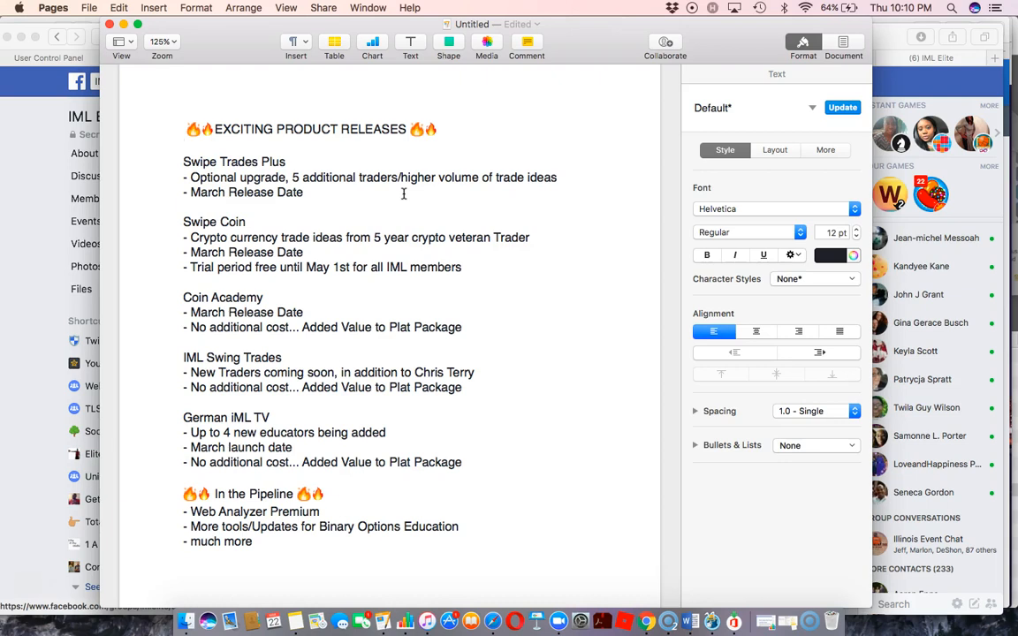
left_click(184, 147)
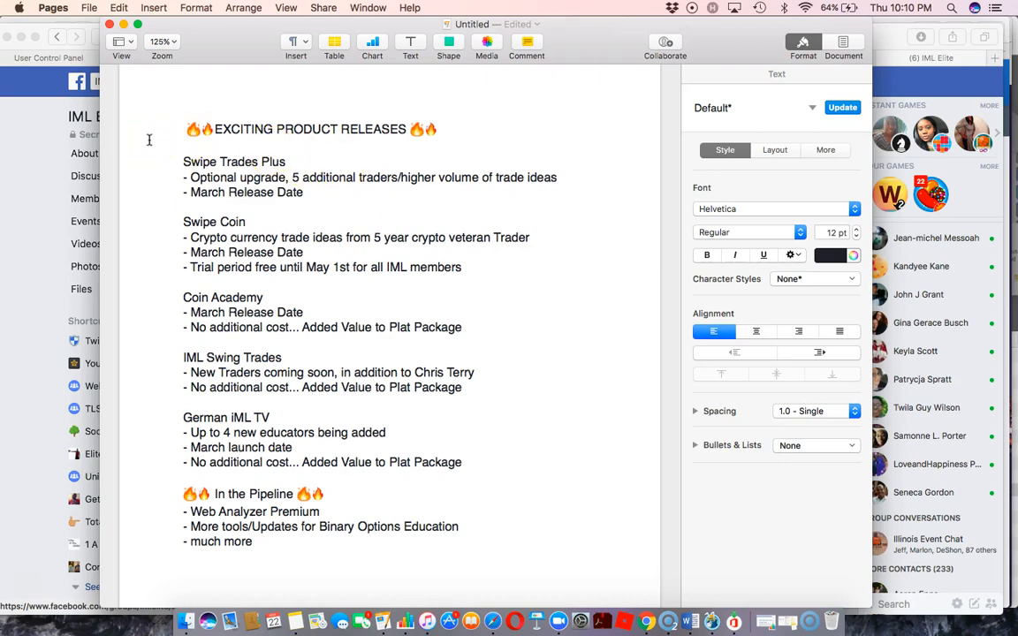
mouse_move(53, 417)
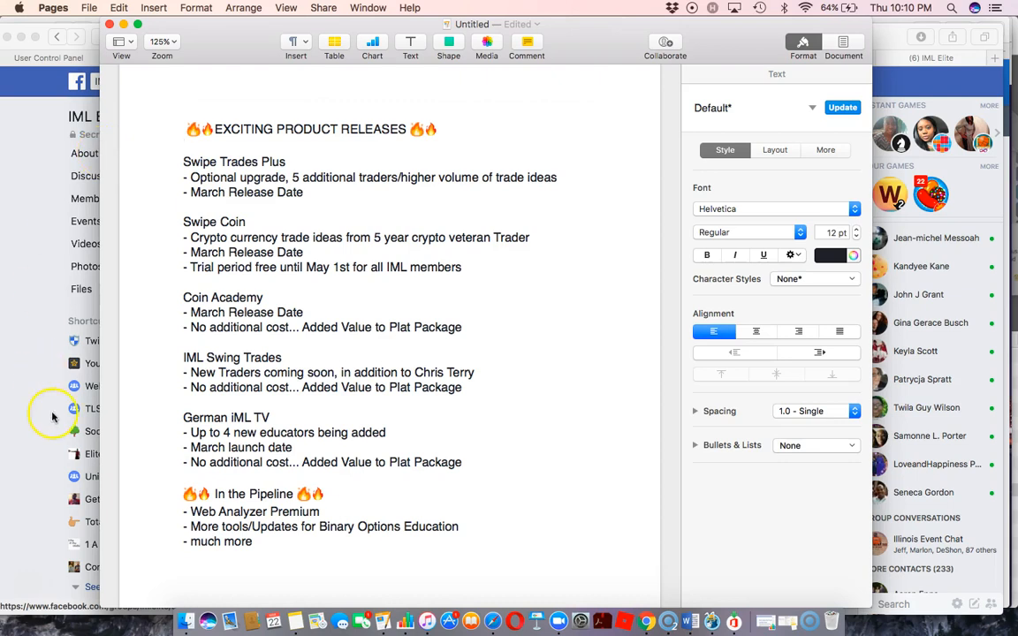